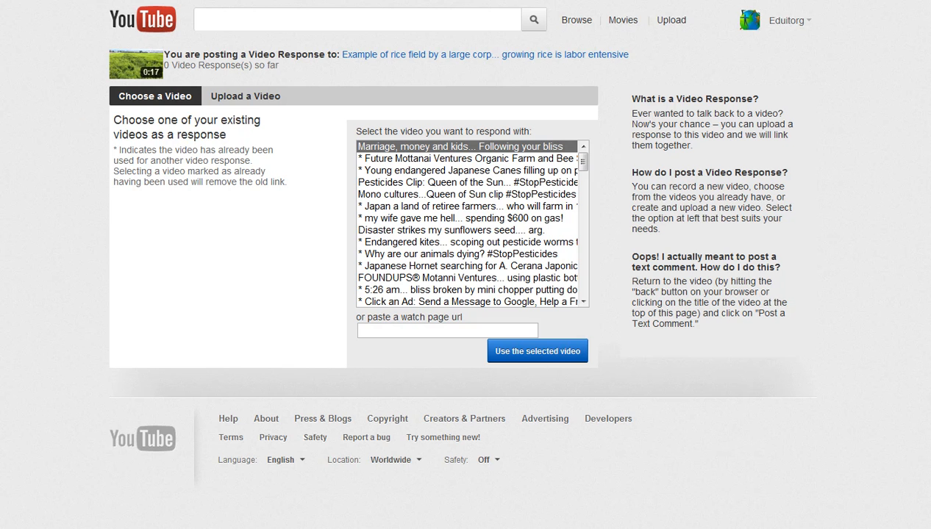
mouse_move(433, 53)
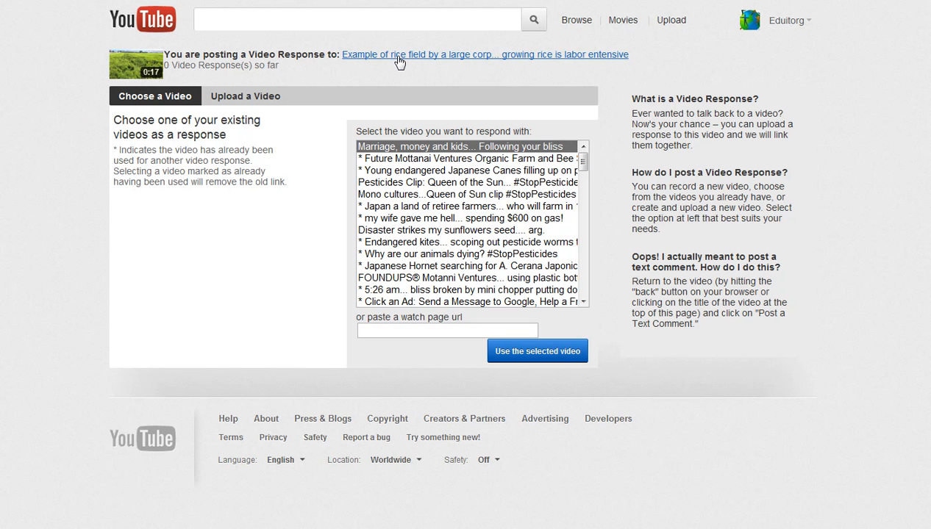
mouse_move(406, 62)
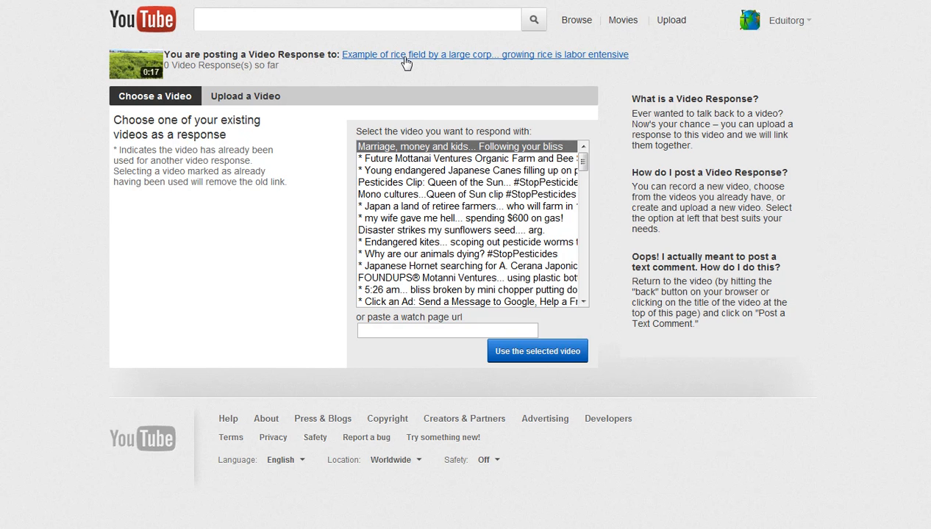
mouse_move(417, 66)
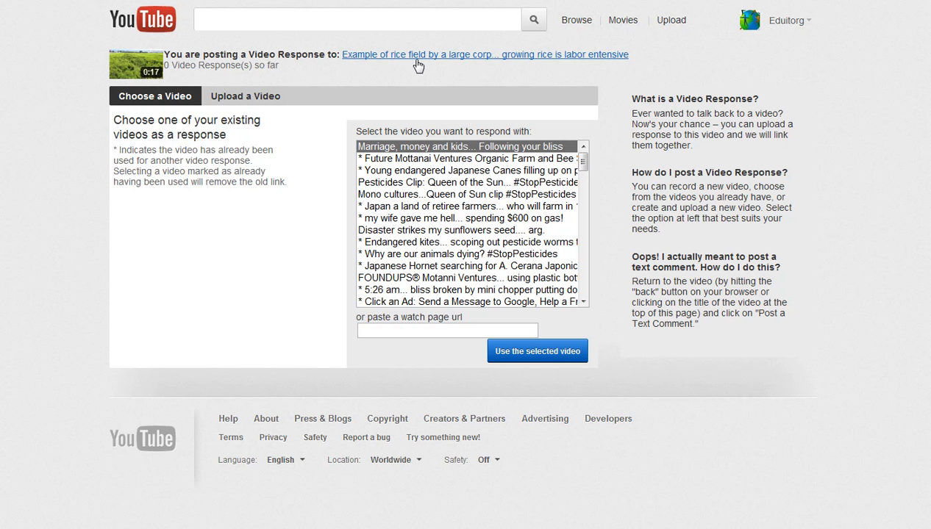
mouse_move(442, 155)
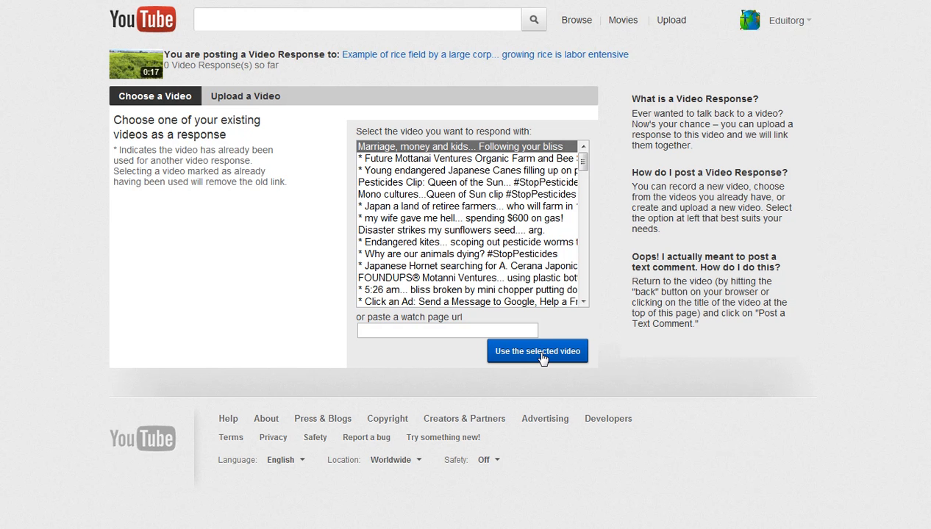
Step: Submit the Marriage, money and kids video as a response, then go back to the selection page
click(537, 350)
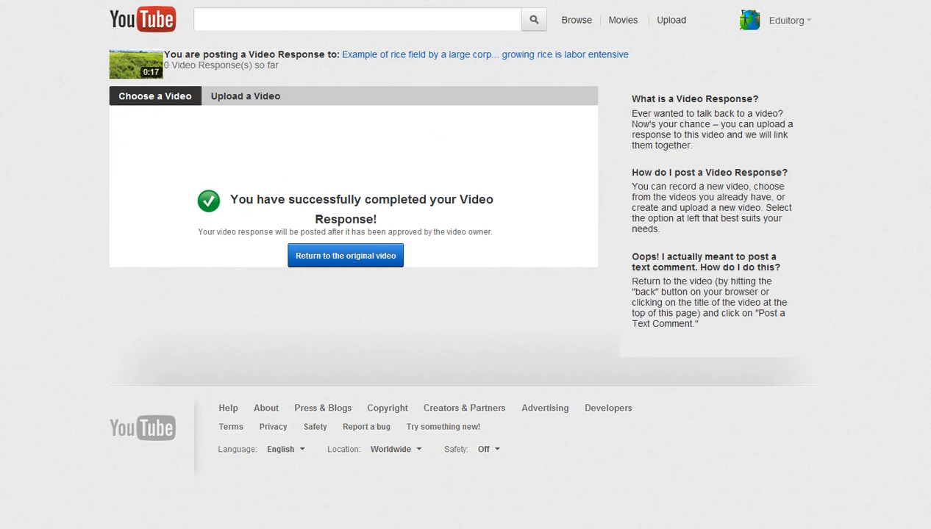
click(154, 95)
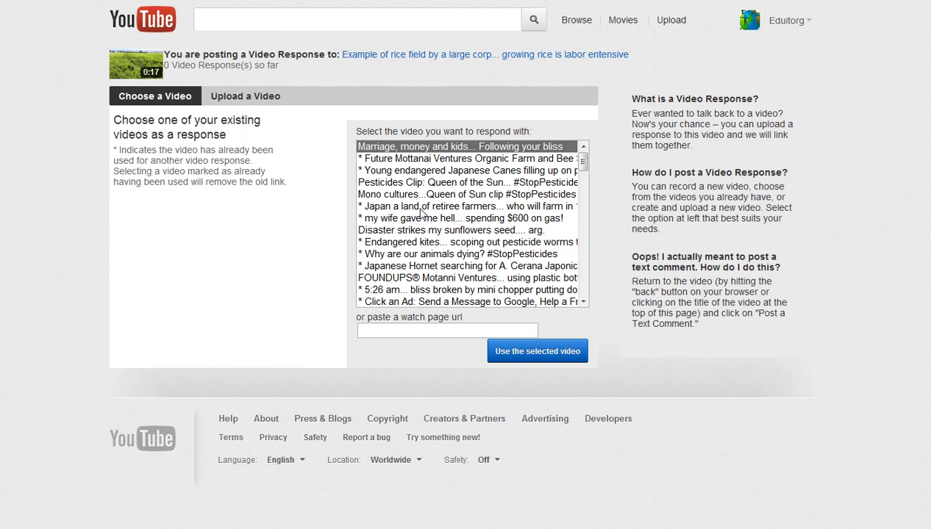
Step: Submit the Japan retiree farmers video as a response to the rice field video
click(468, 206)
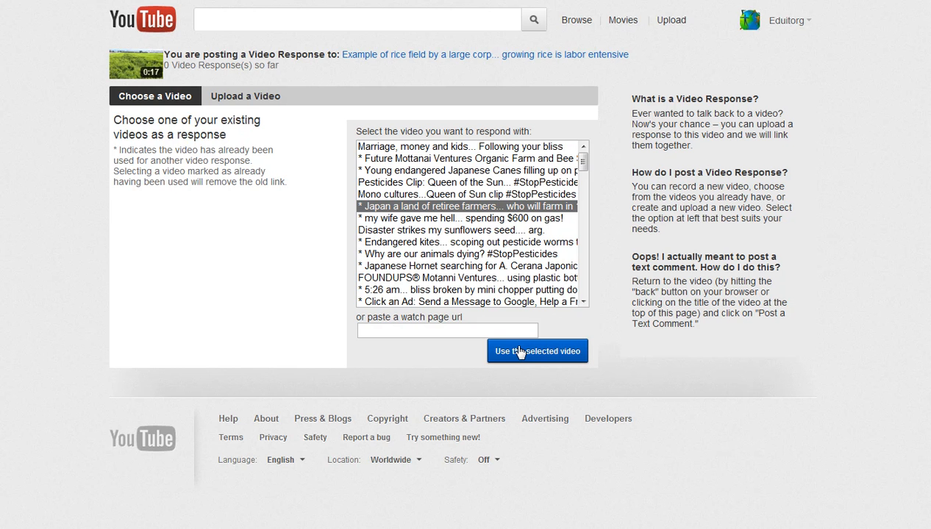
click(537, 350)
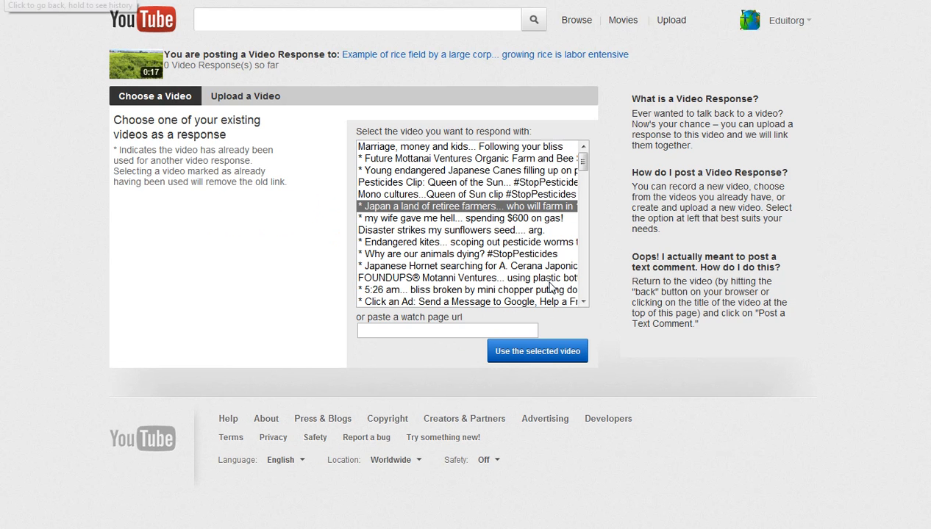
mouse_move(459, 248)
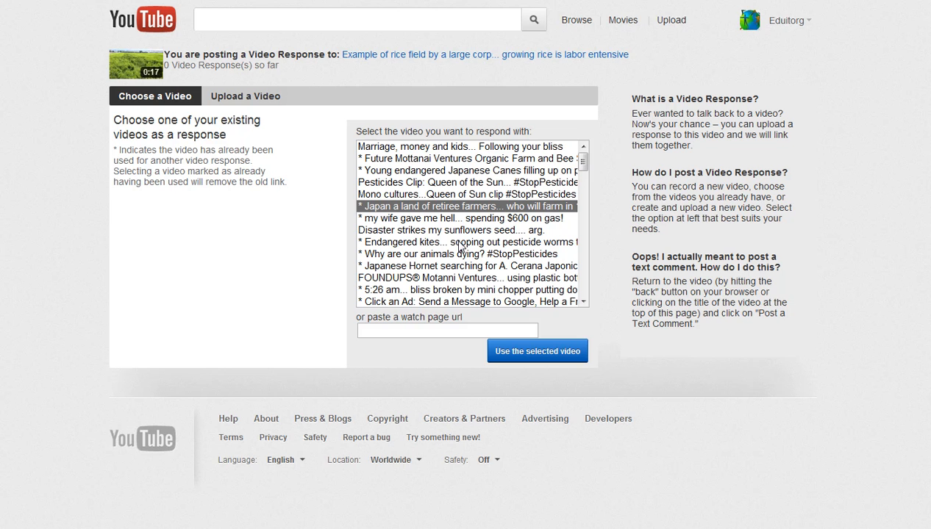
mouse_move(459, 247)
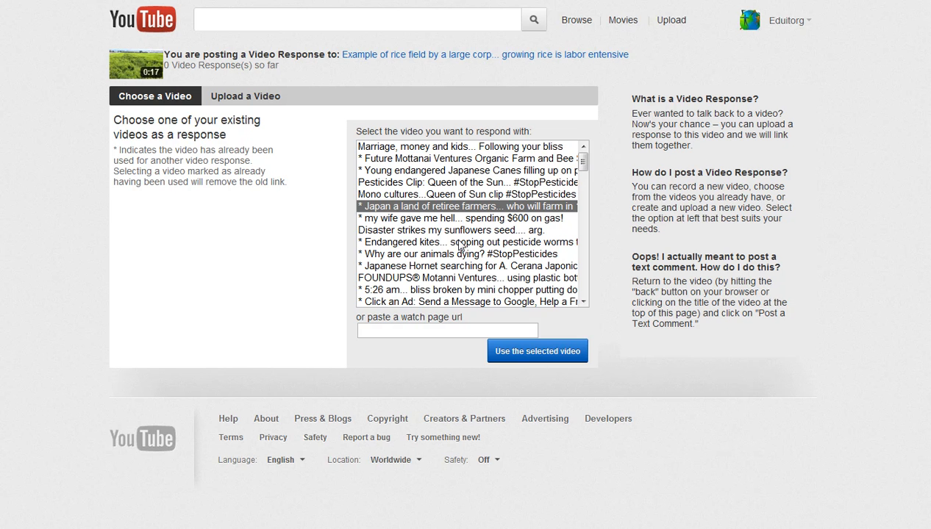
mouse_move(450, 250)
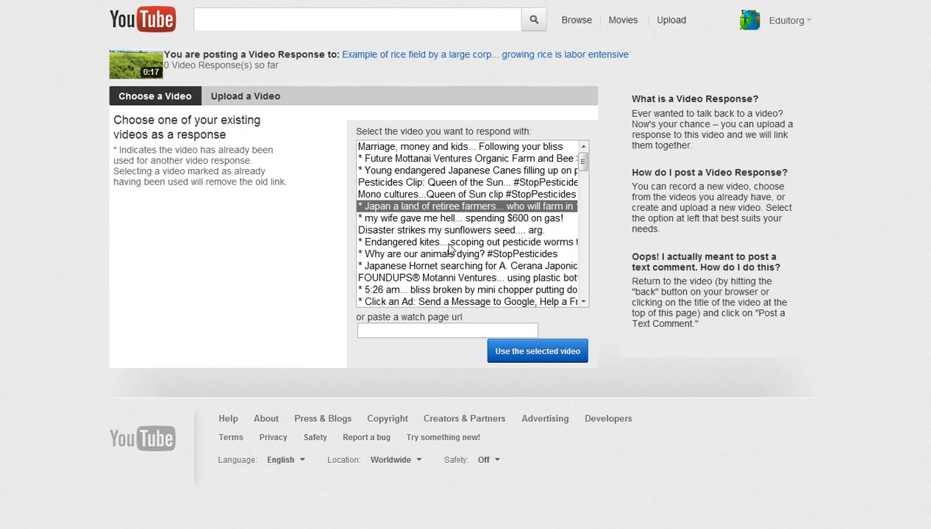
Step: Submit the Endangered kites video as a response to the rice field video
click(467, 242)
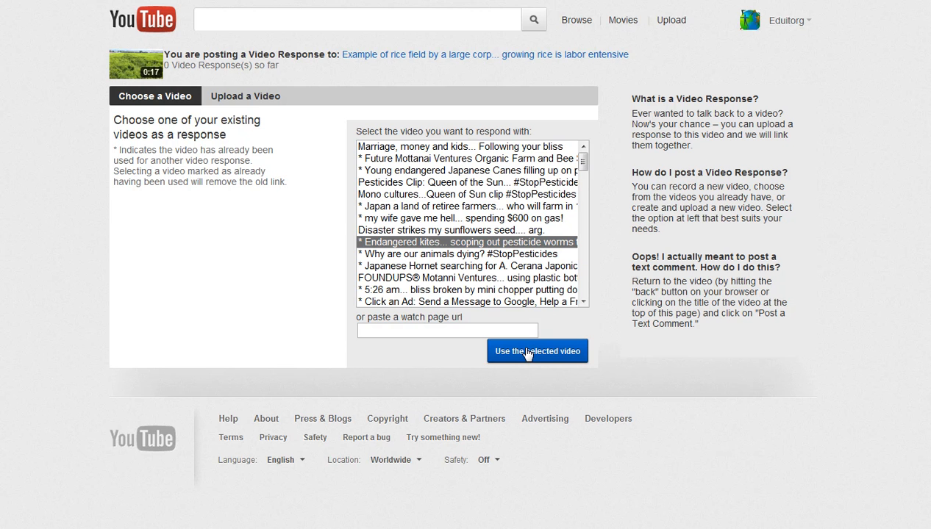
click(537, 350)
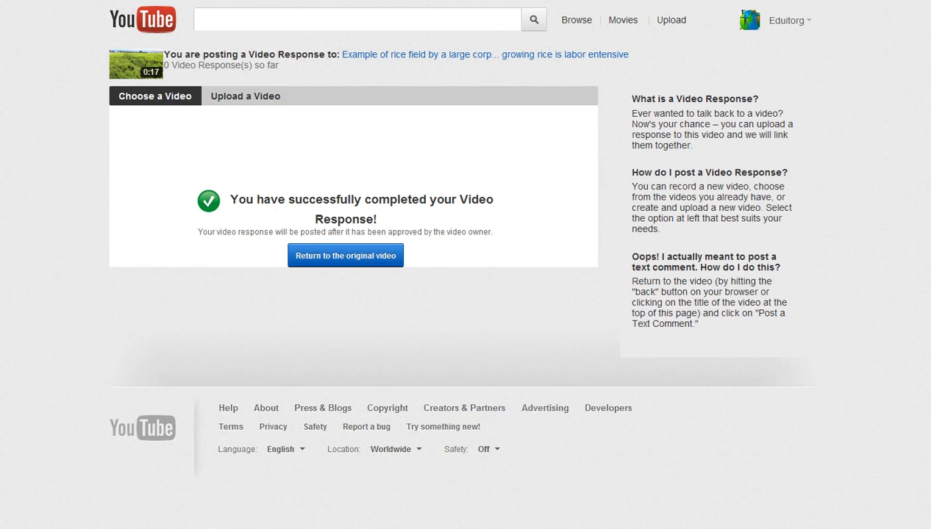
mouse_move(20, 27)
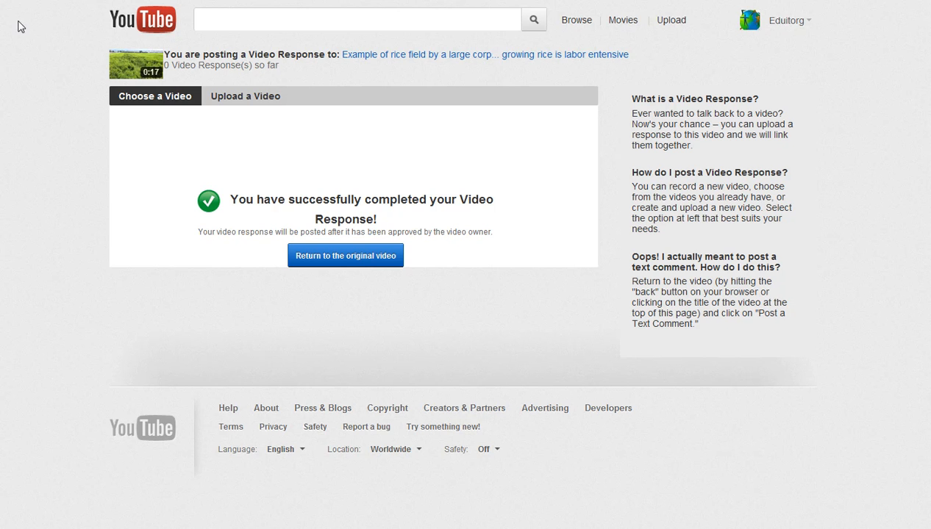
click(344, 256)
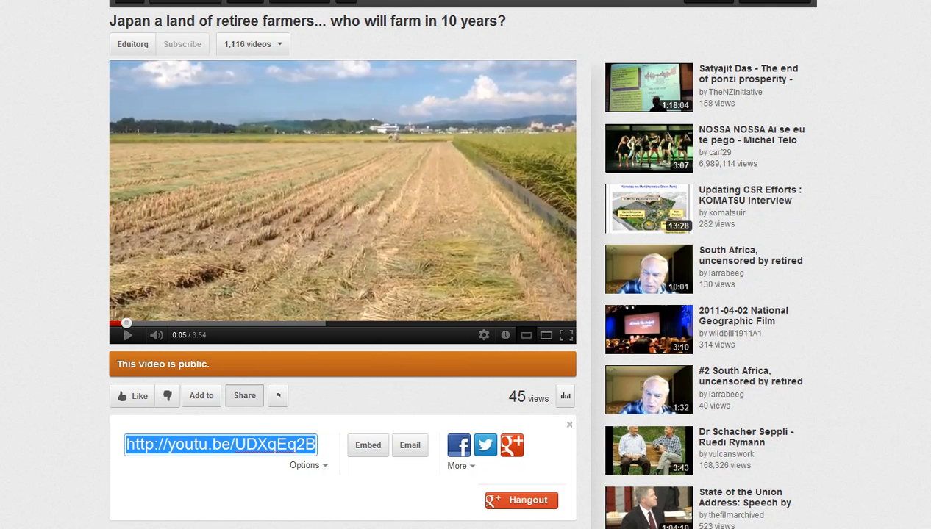
mouse_move(331, 174)
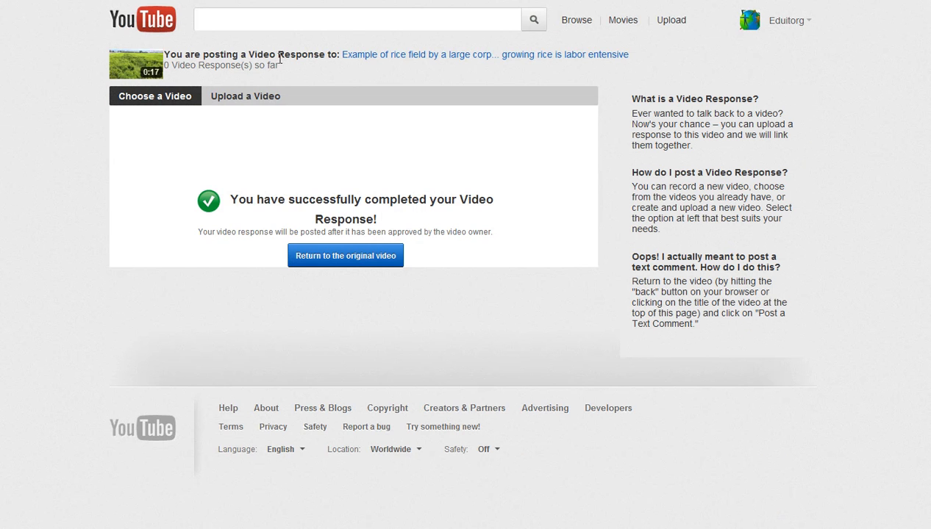
mouse_move(362, 60)
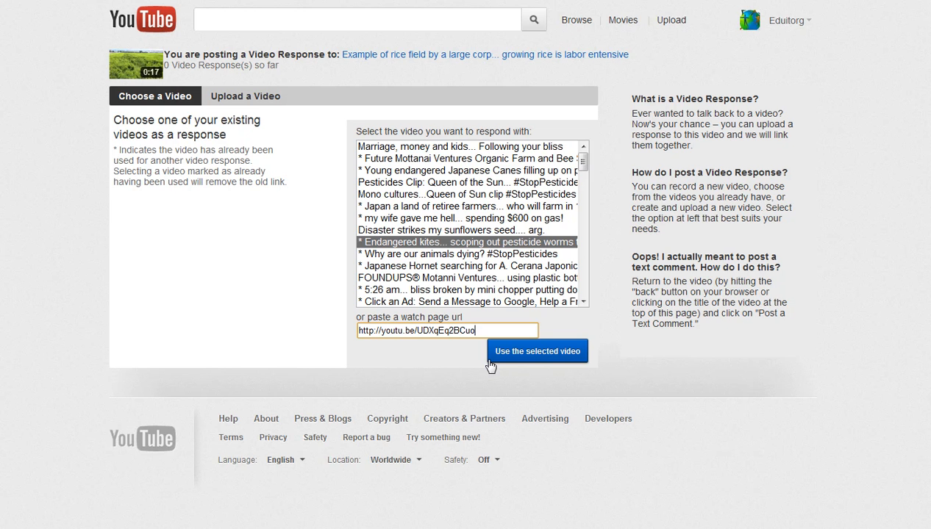
mouse_move(478, 331)
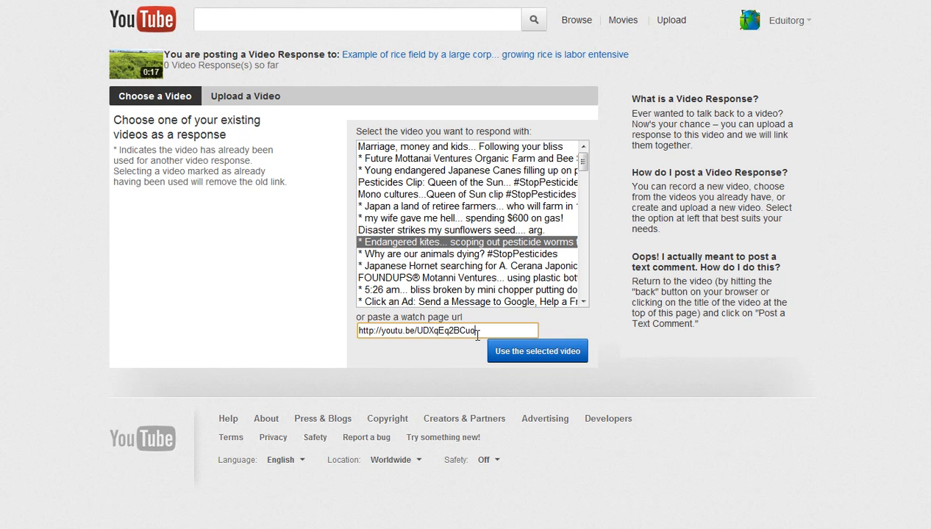
Step: Check the pasted youtu.be share link in the watch page URL field, leaving it unsubmitted
triple_click(416, 330)
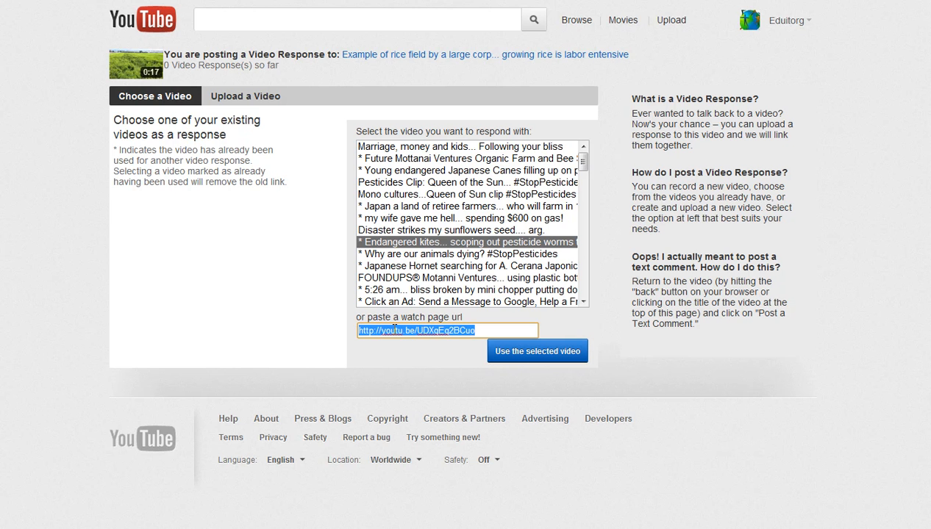
click(388, 330)
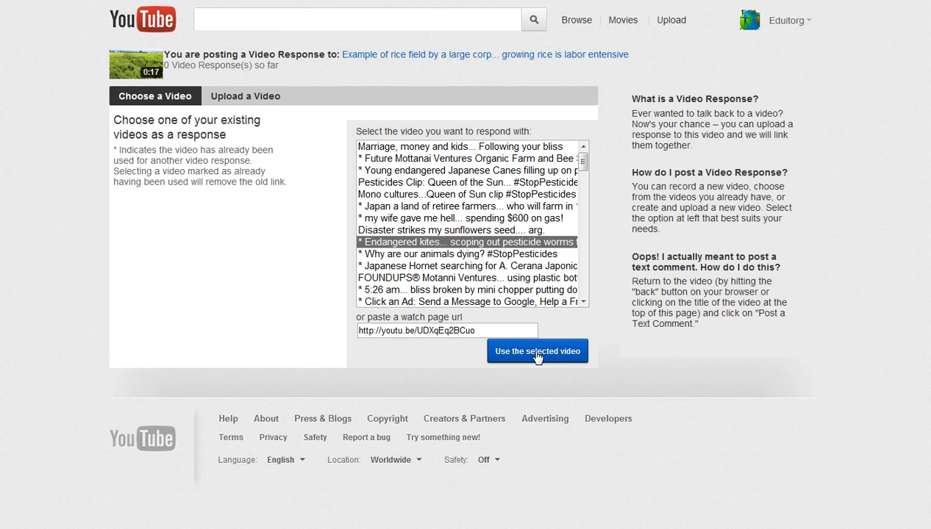
Step: Submit the pasted retiree farmers share link as the video response
click(537, 352)
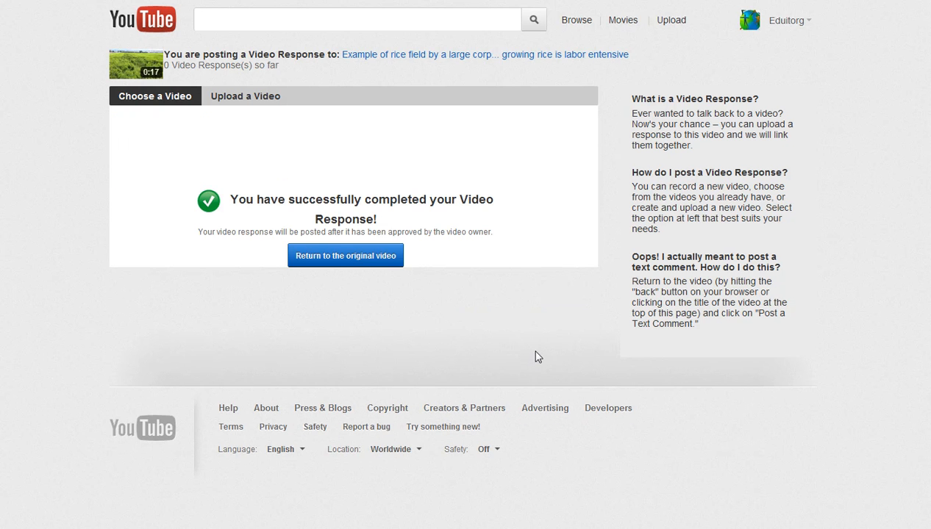
mouse_move(350, 66)
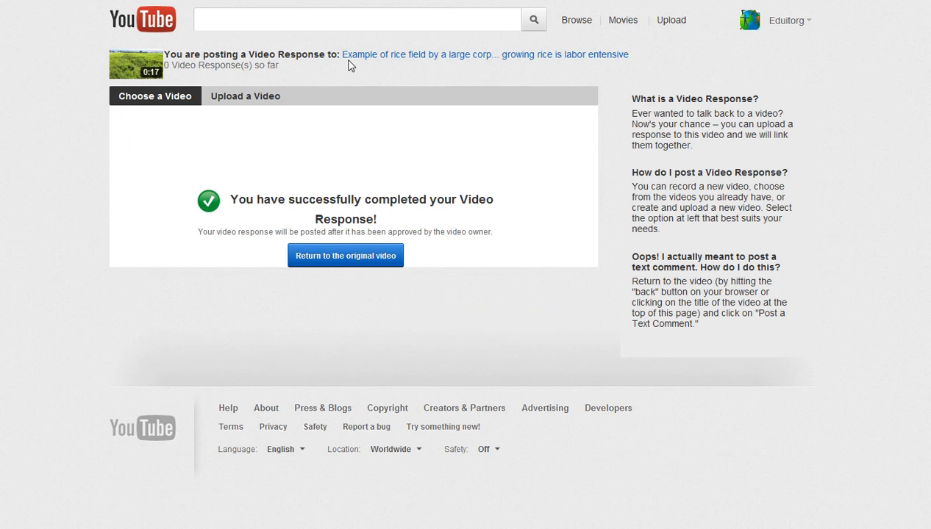
mouse_move(356, 194)
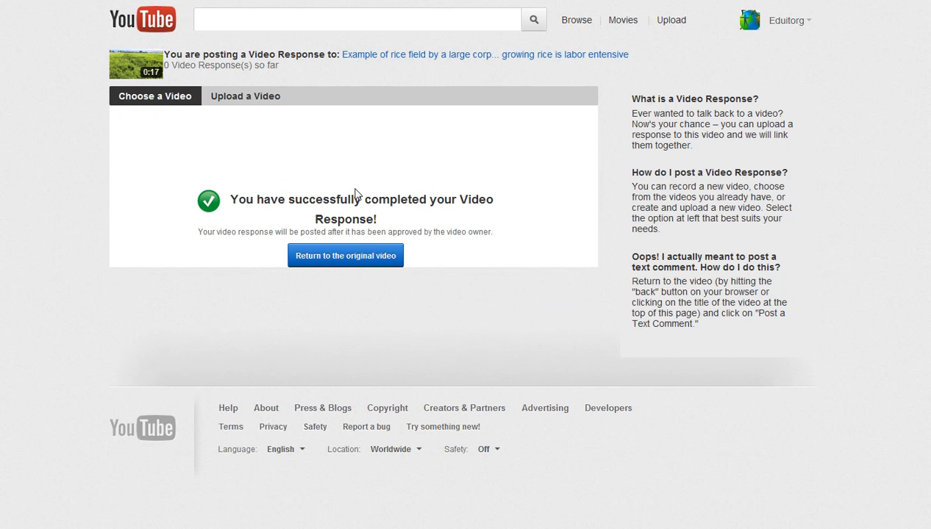
Step: Return to the pesticides clip's page and start a video response to it
click(344, 256)
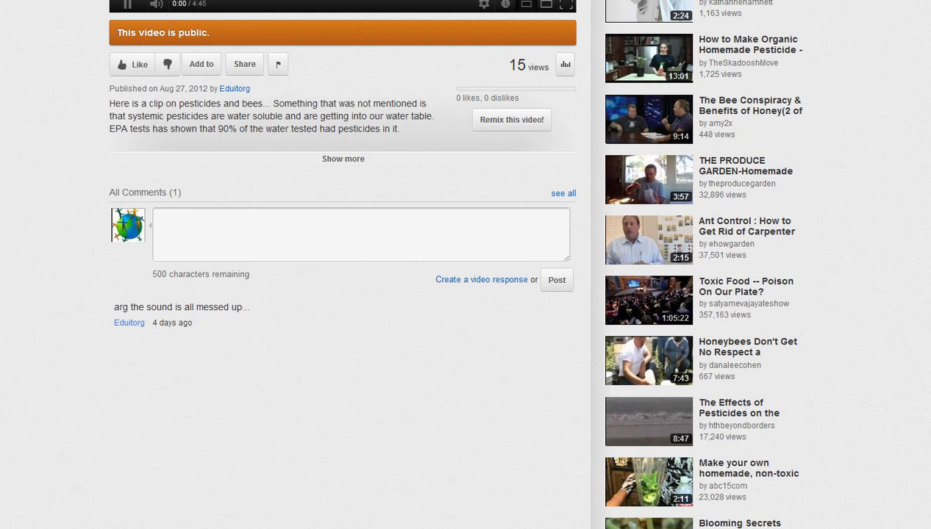
mouse_move(464, 287)
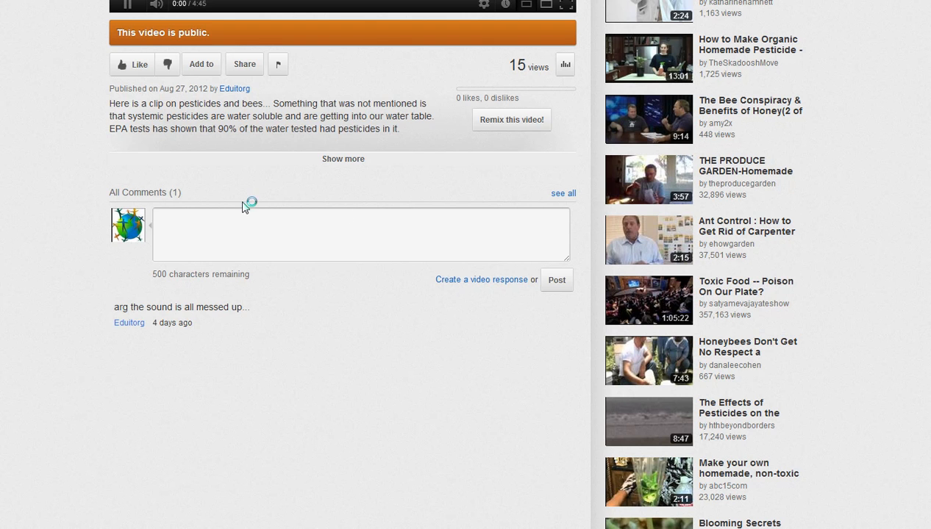
mouse_move(300, 206)
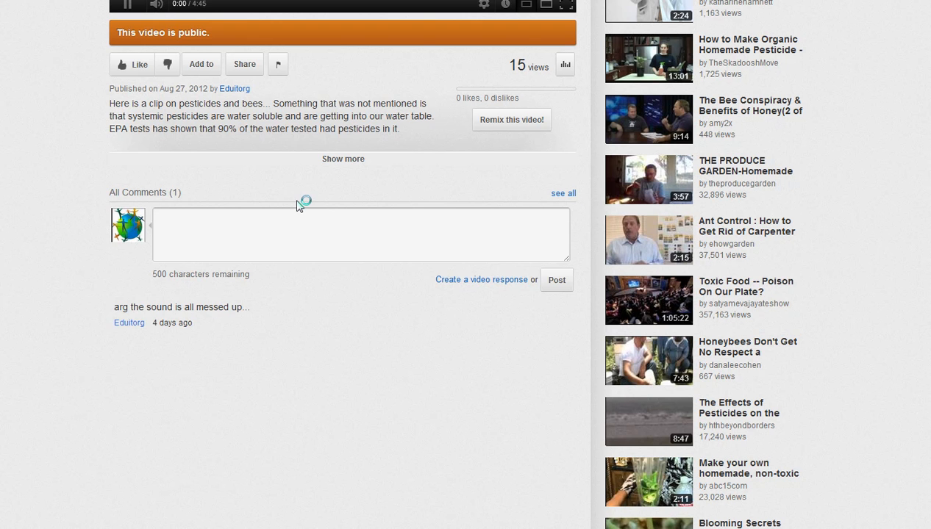
click(481, 279)
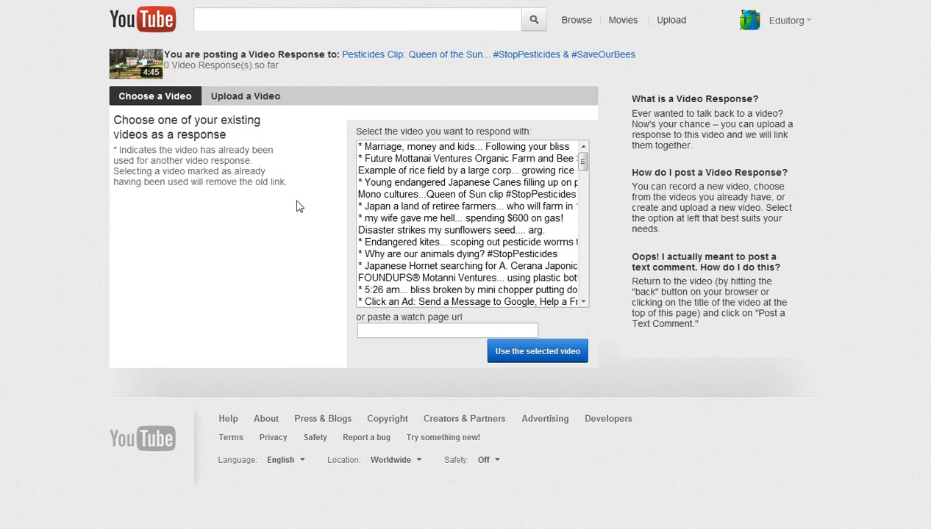
Step: Choose the Marriage, money and kids video and go to its watch page
click(467, 147)
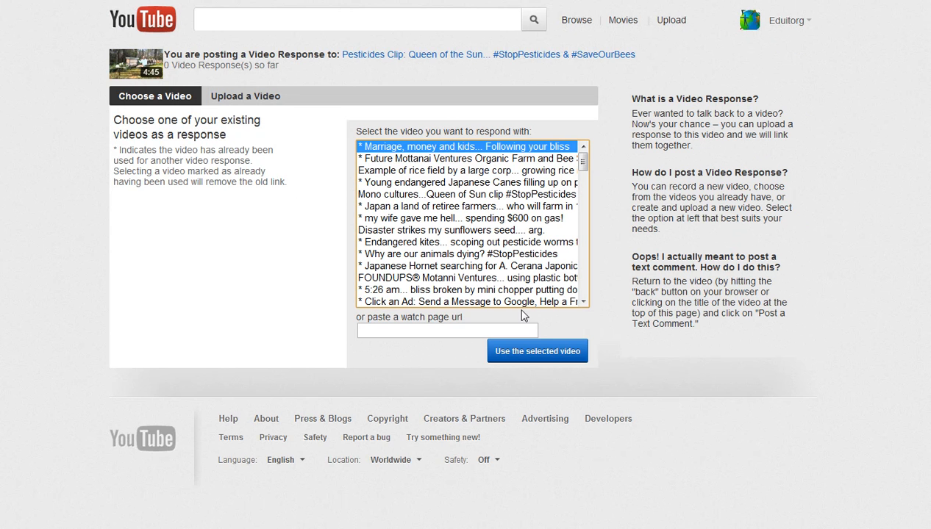
mouse_move(553, 368)
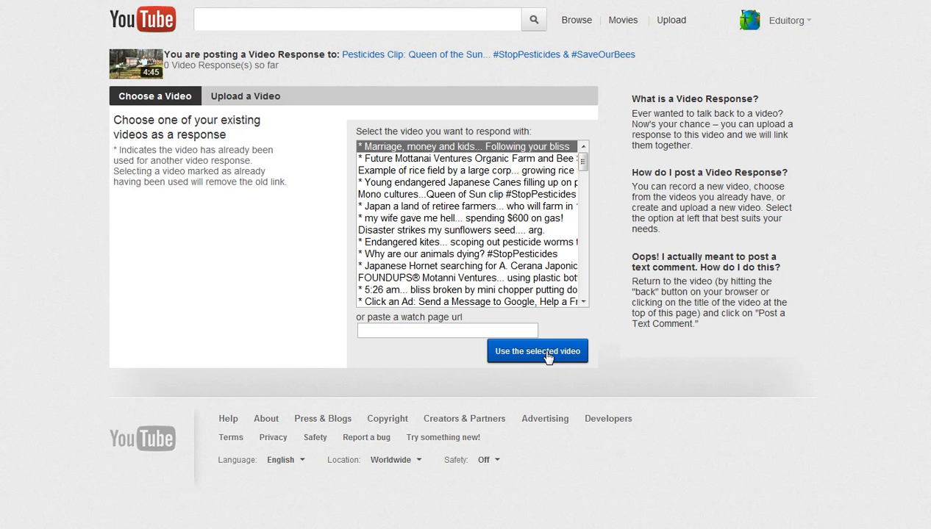
mouse_move(287, 79)
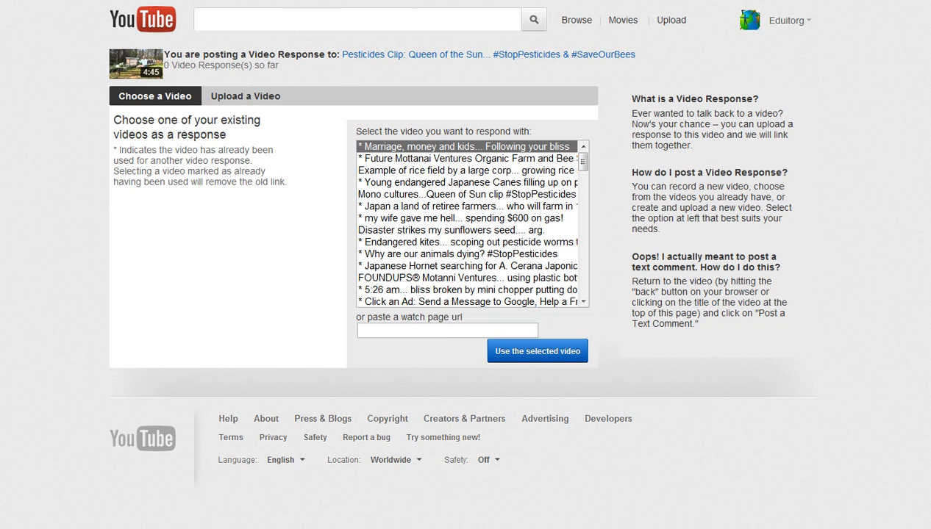
click(537, 350)
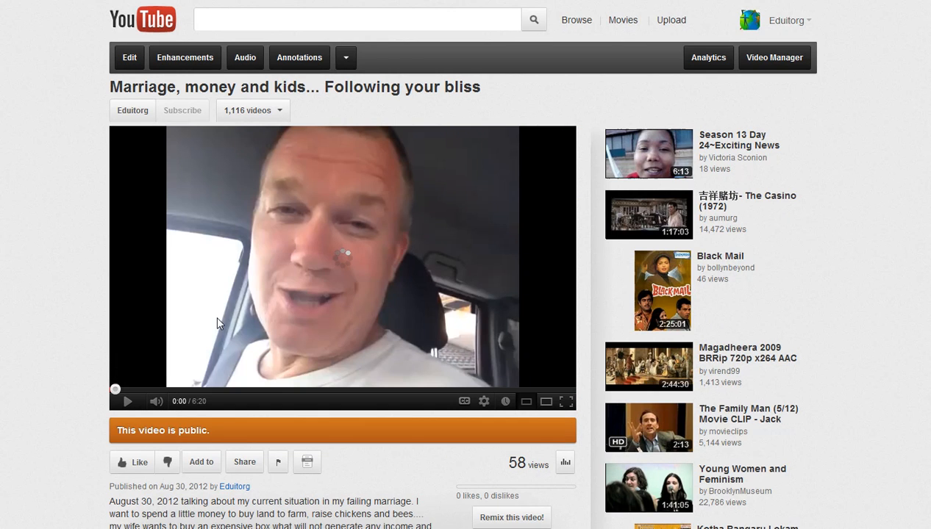
mouse_move(250, 277)
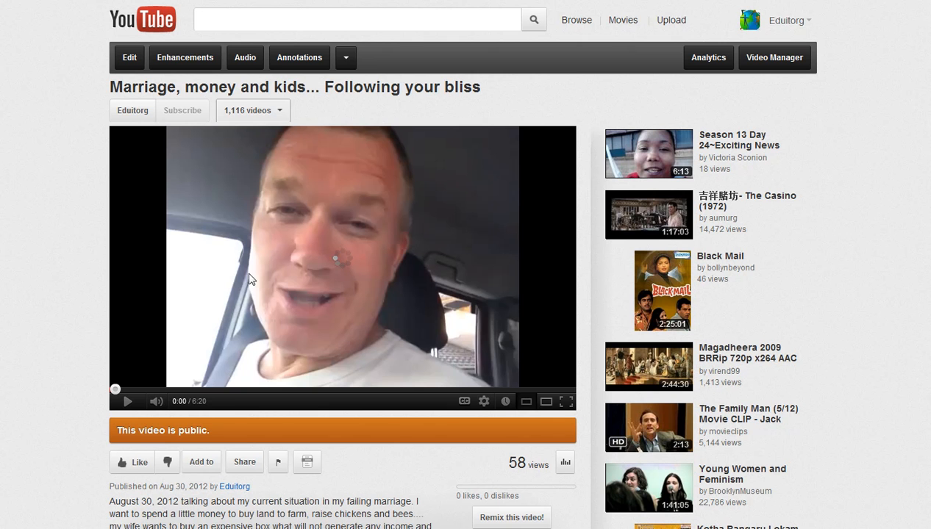
mouse_move(245, 462)
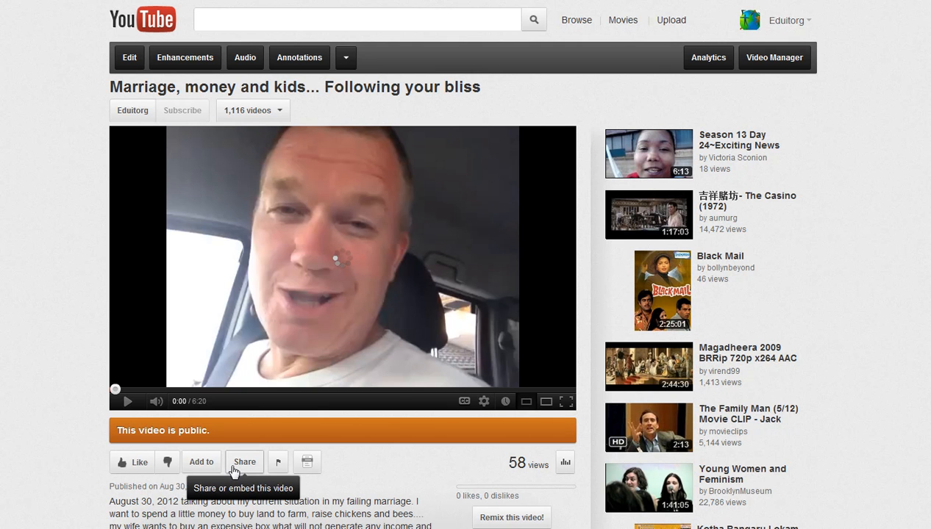
click(244, 462)
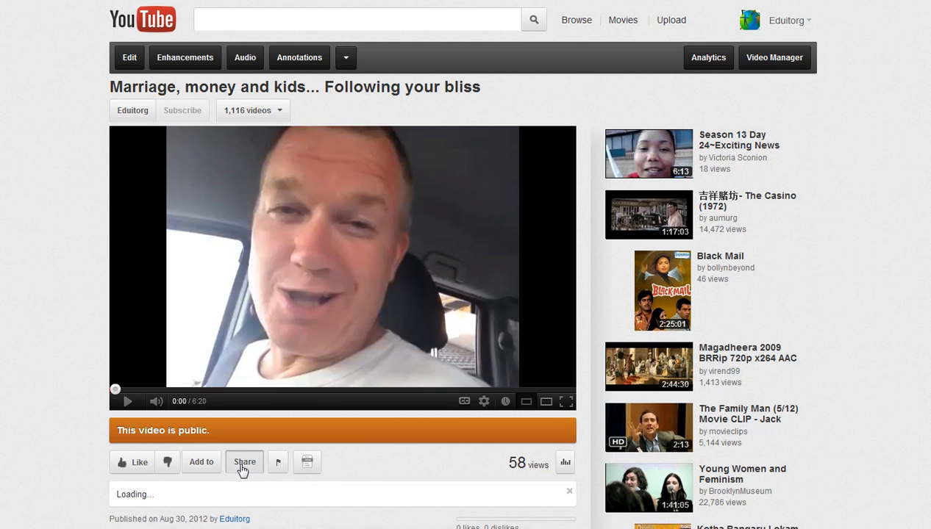
scroll(down, 3)
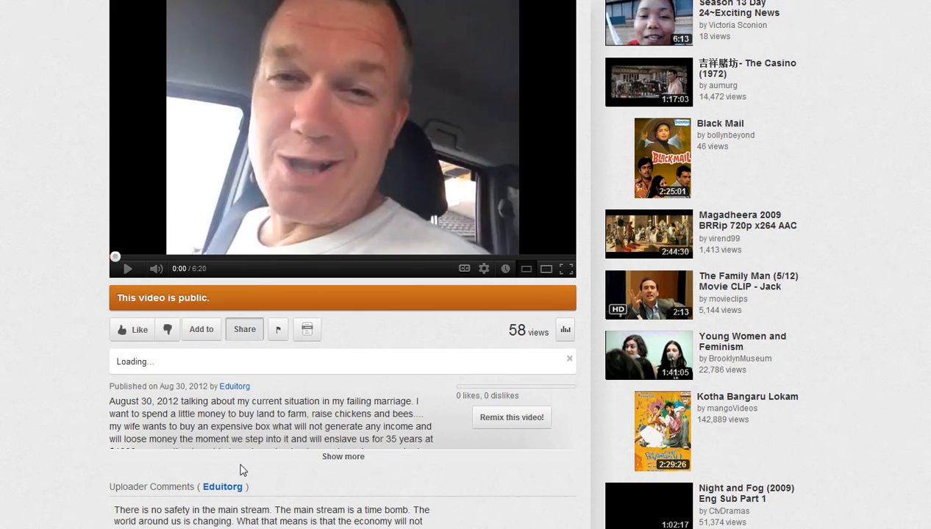
click(245, 330)
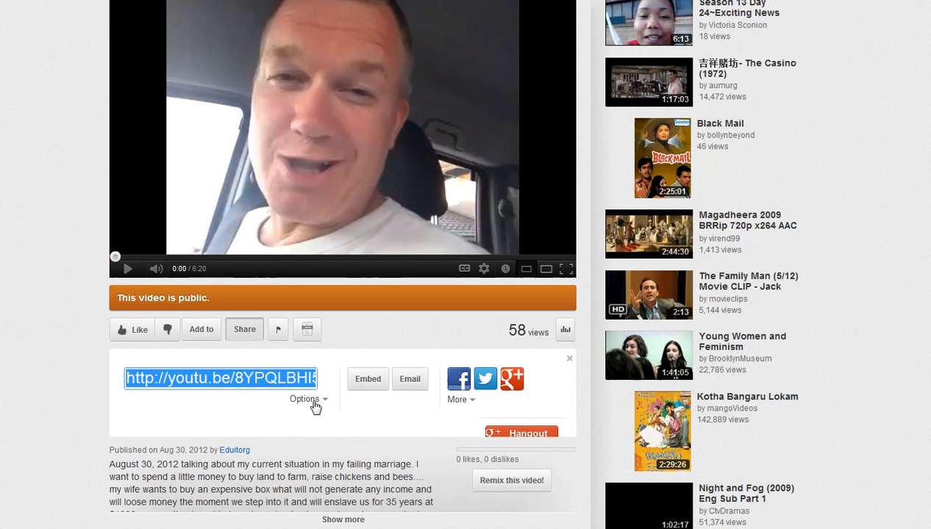
click(304, 400)
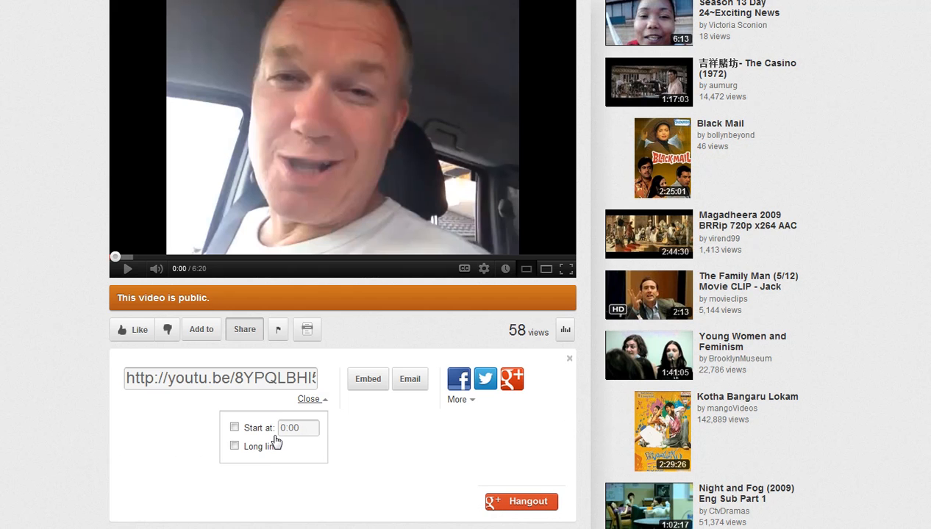
mouse_move(321, 397)
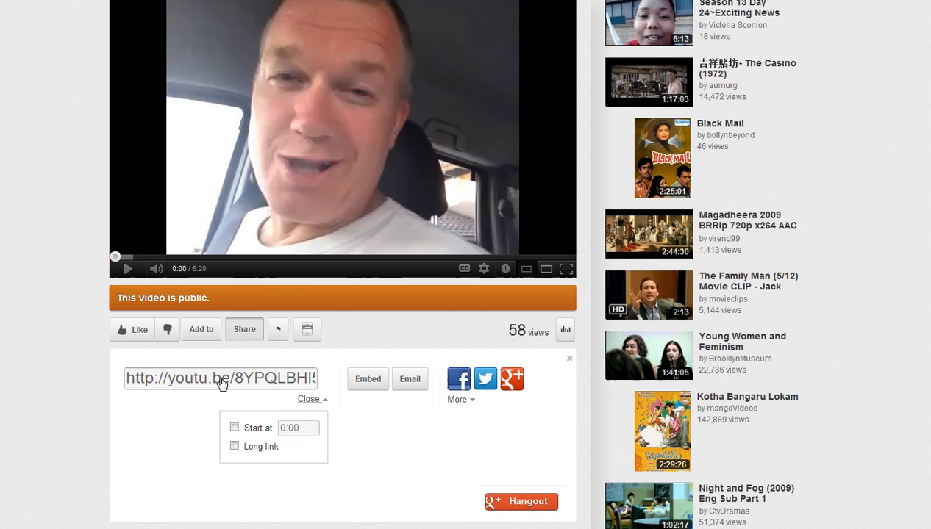
click(309, 400)
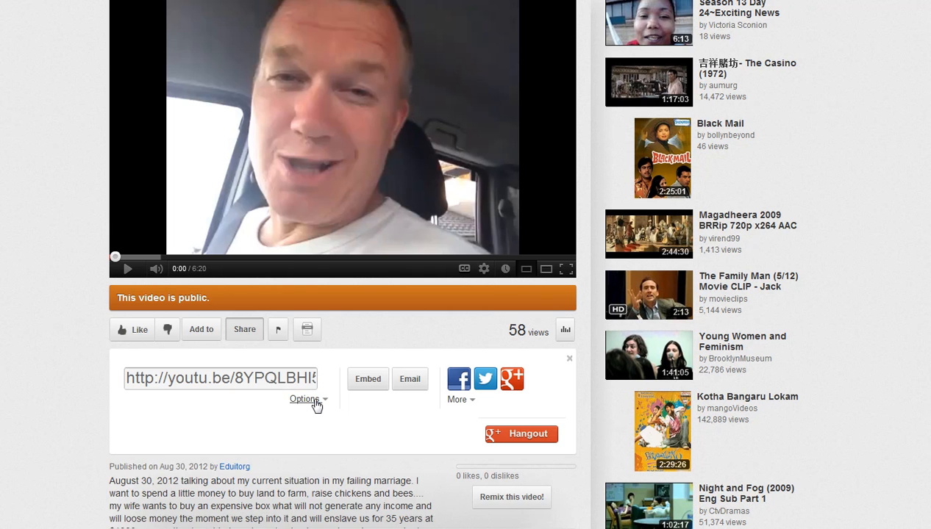
click(306, 400)
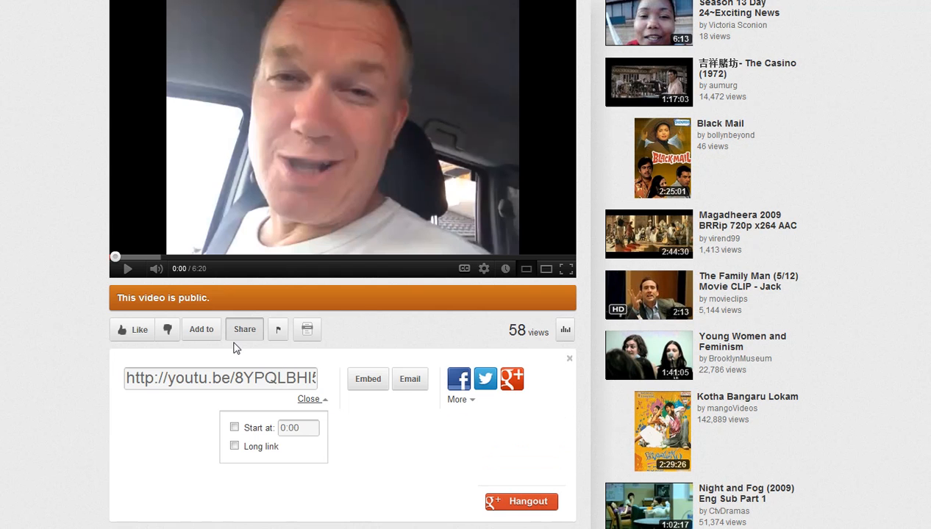
click(244, 329)
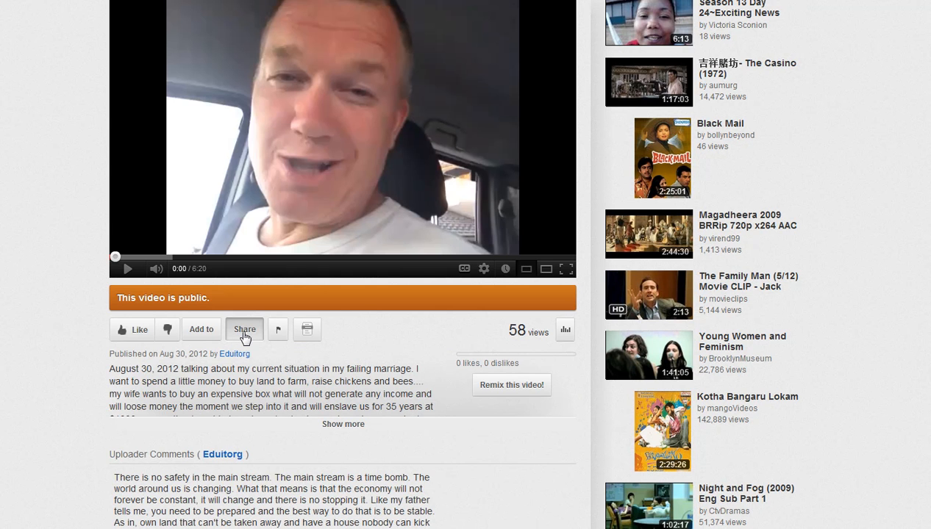
Step: Switch the Marriage video's share link to the long form and select it for copying
click(244, 329)
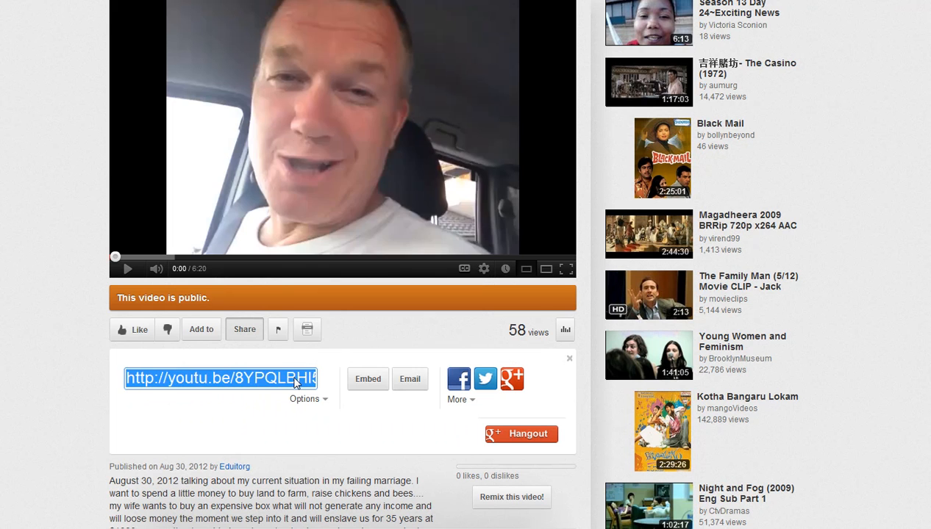
right_click(220, 378)
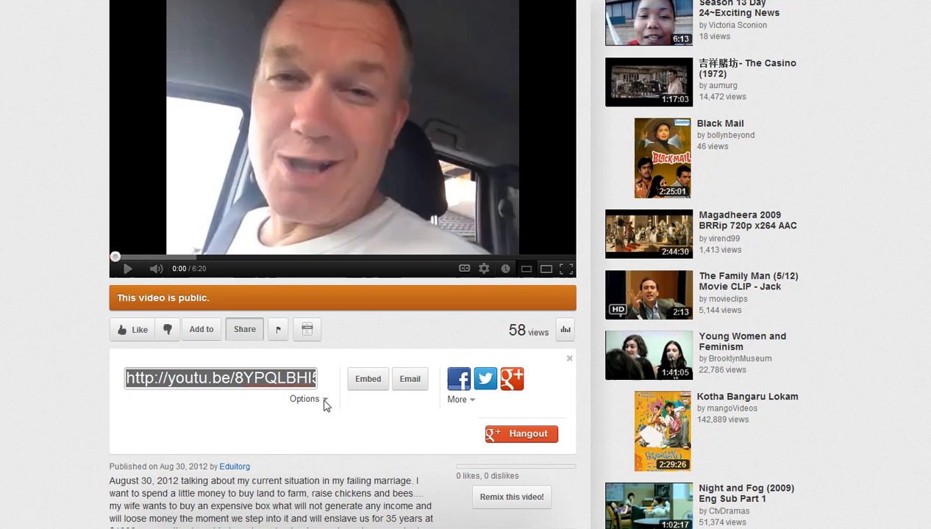
click(304, 400)
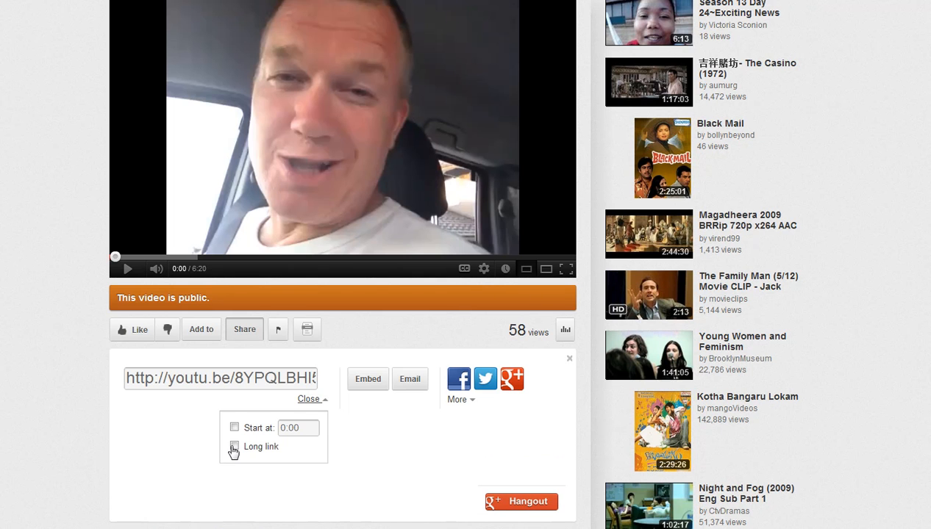
mouse_move(235, 450)
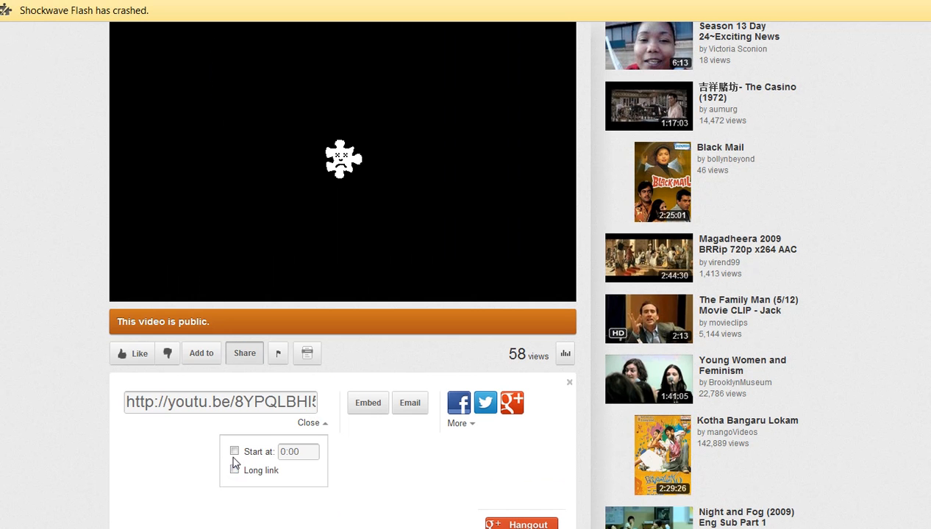
click(235, 470)
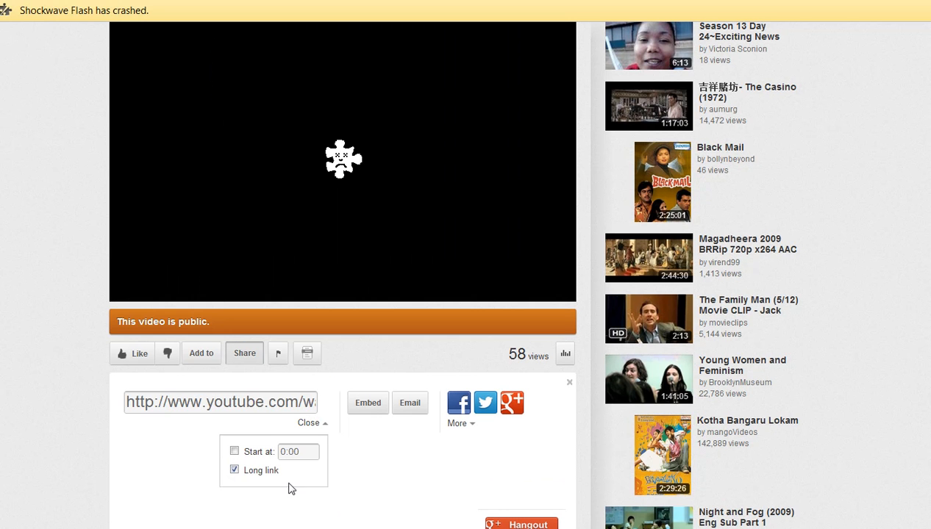
click(221, 403)
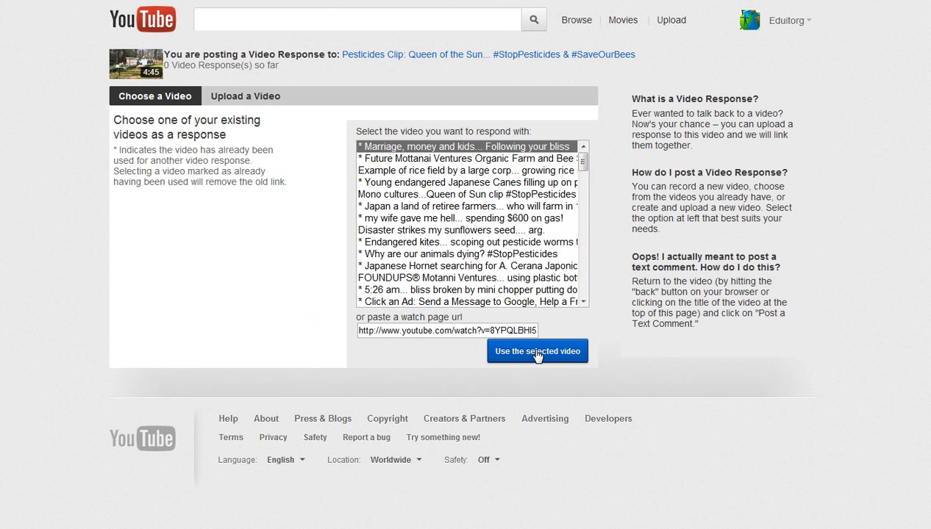
Step: Submit the pasted long link as the response to the pesticides clip
click(537, 350)
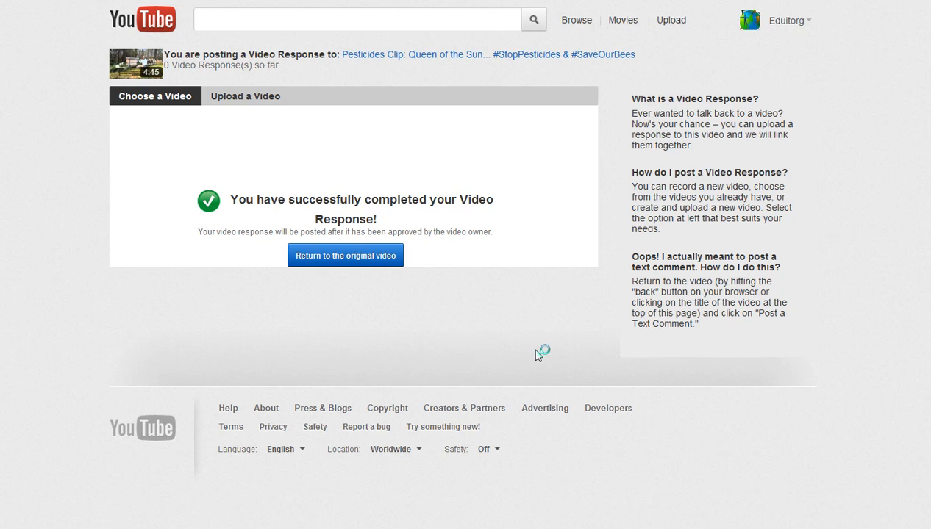
mouse_move(532, 350)
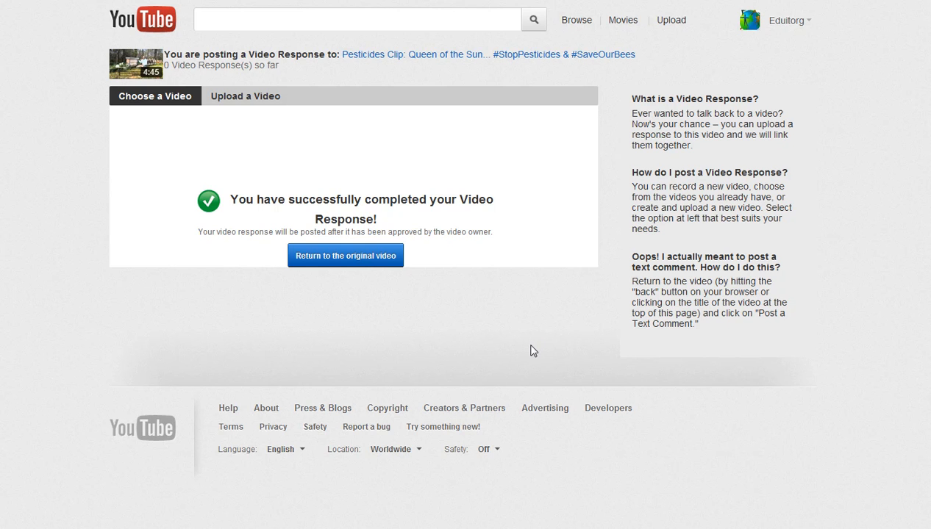